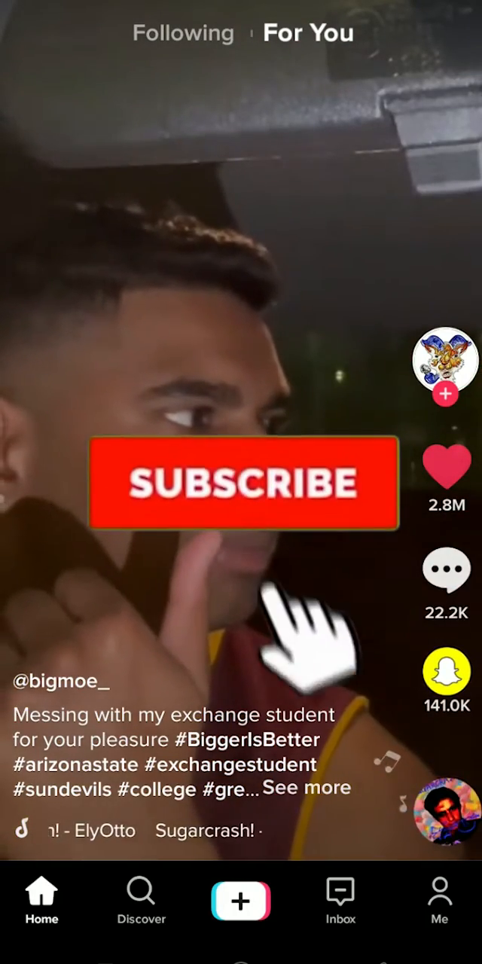
# Watch a For You video, then switch to the Discover search page.
pyautogui.click(242, 483)
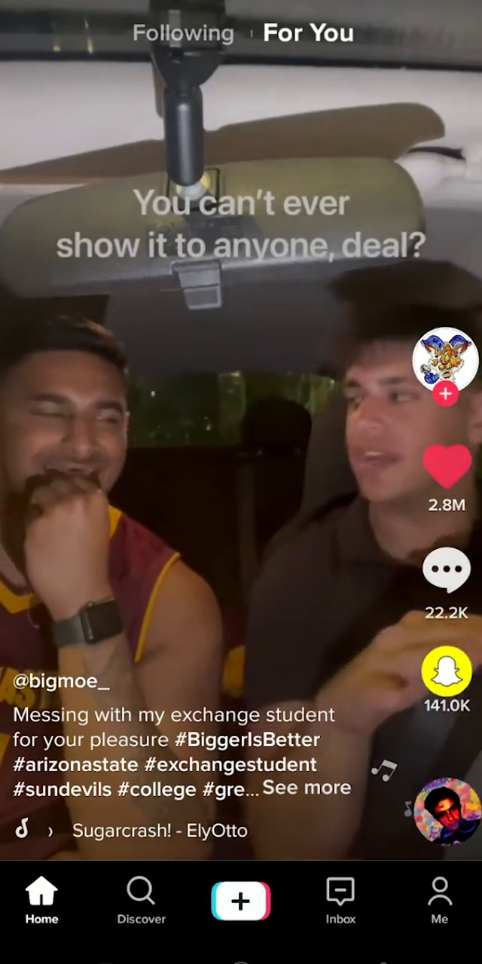
pyautogui.click(142, 901)
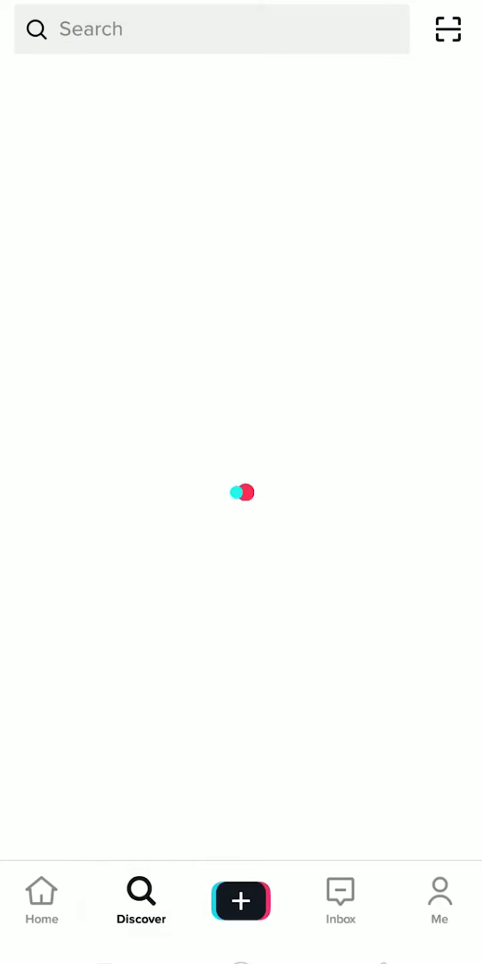
# Try the search bar, back out to Discover, and return to the For You feed.
pyautogui.click(211, 29)
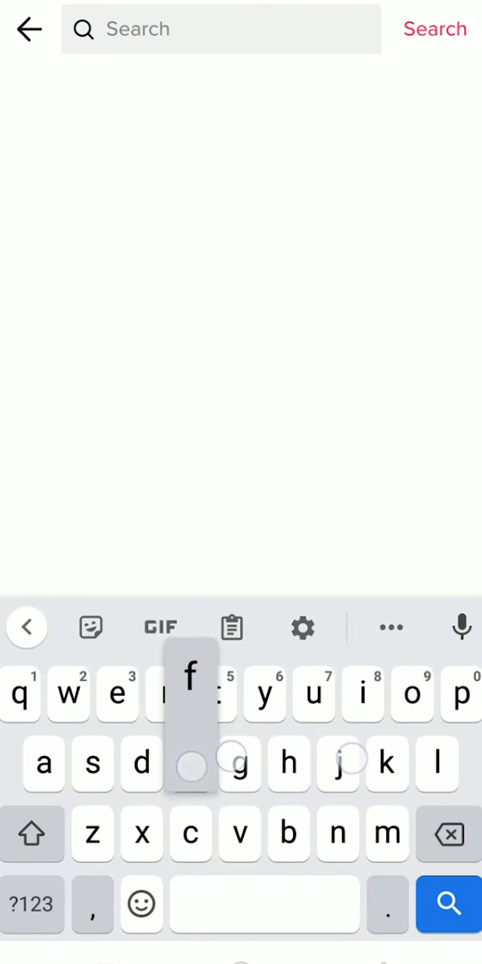
pyautogui.click(190, 764)
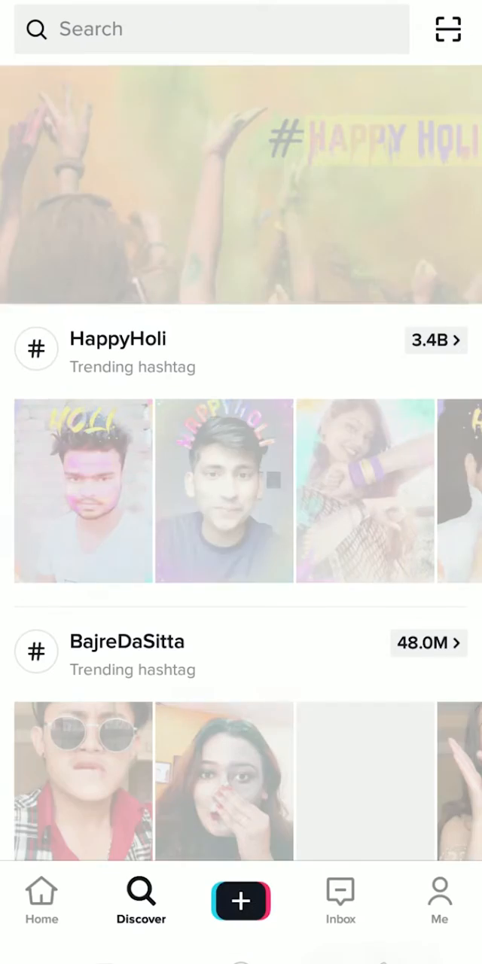
pyautogui.click(42, 901)
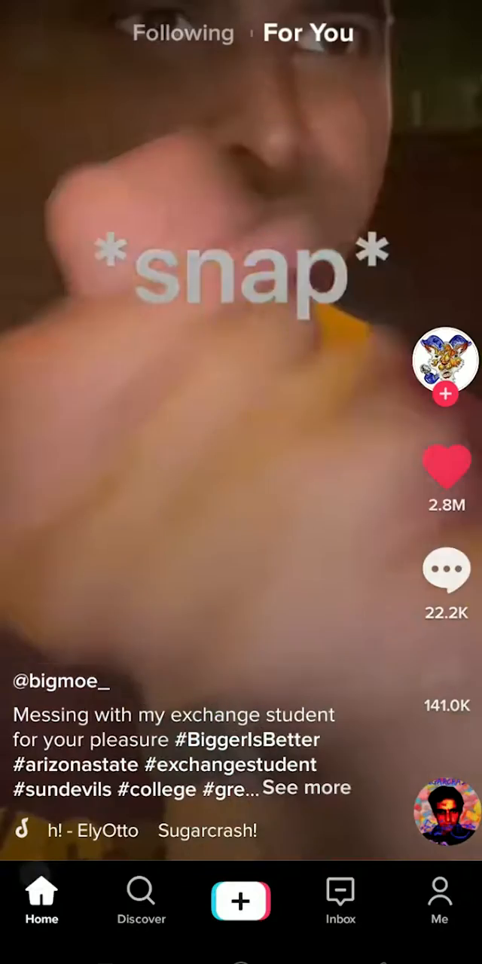
# From the Me profile, reach Free up space in Settings and privacy.
pyautogui.click(440, 901)
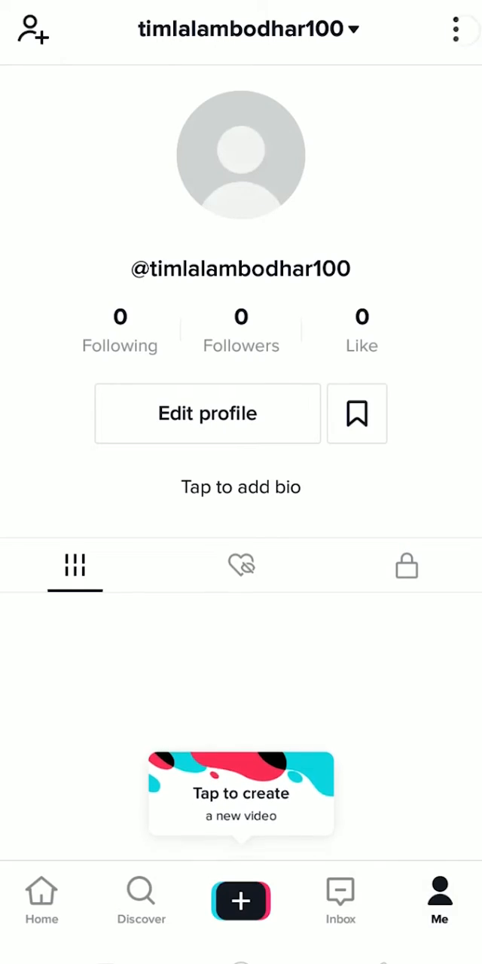
pyautogui.click(455, 28)
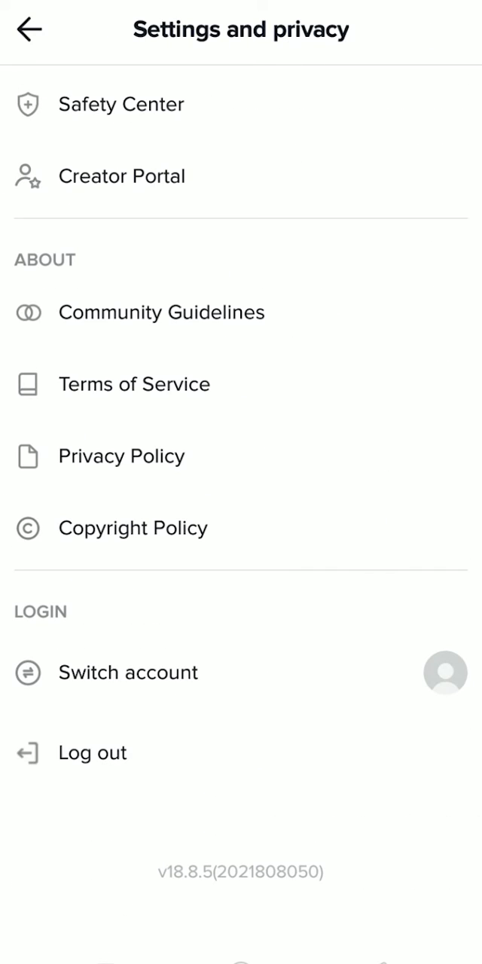
pyautogui.scroll(-3)
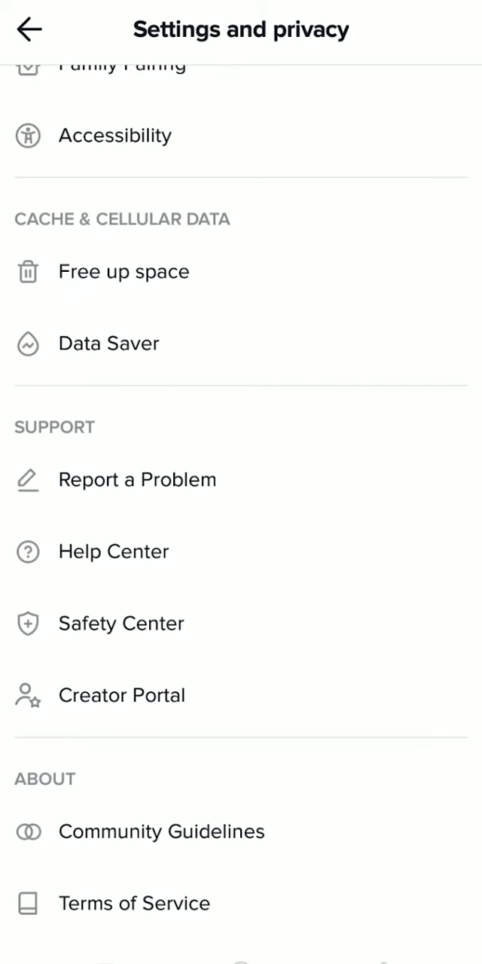
pyautogui.click(124, 271)
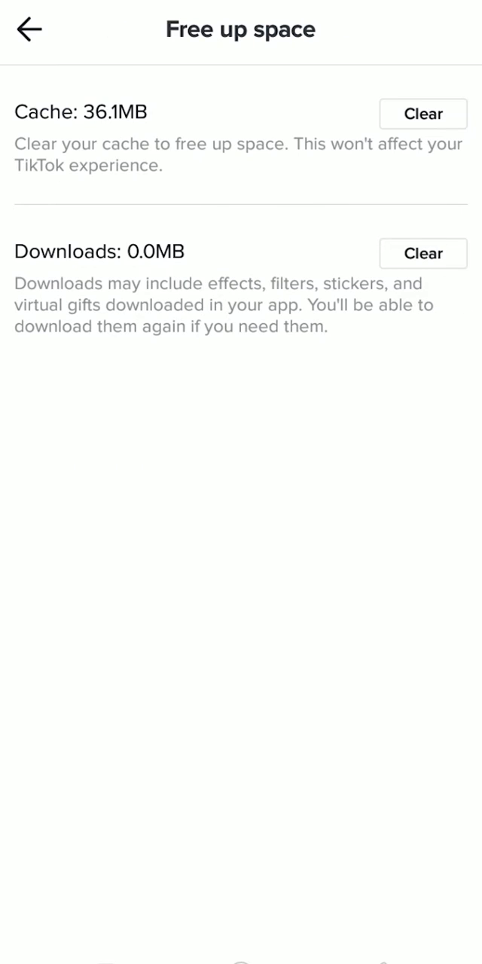
# Clear the 36.1MB cache to 0.0MB and leave TikTok for the home screen.
pyautogui.click(422, 114)
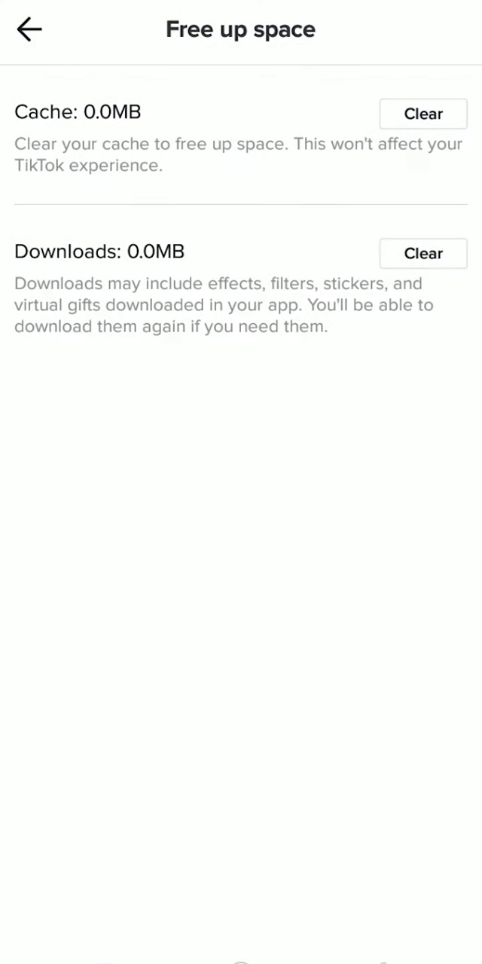
pyautogui.click(28, 28)
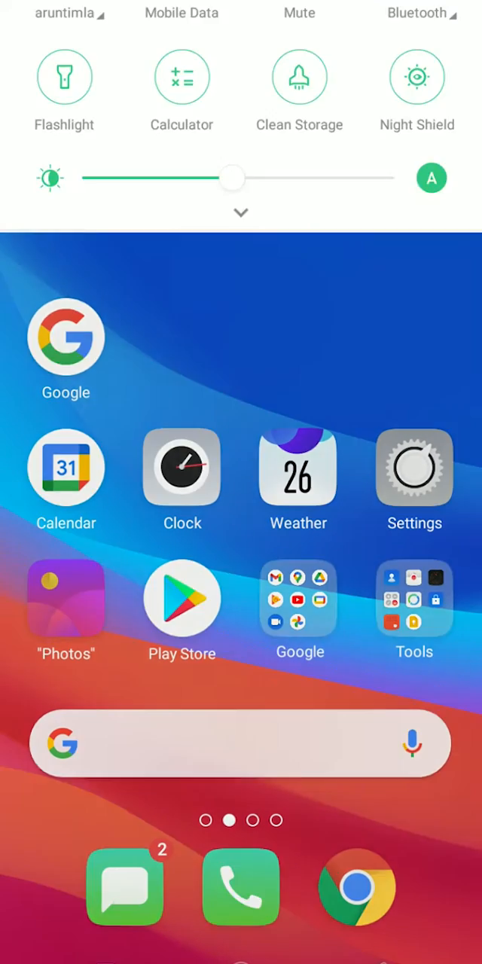
# In Android Settings App Management, locate TikTok and show its app details.
pyautogui.click(414, 467)
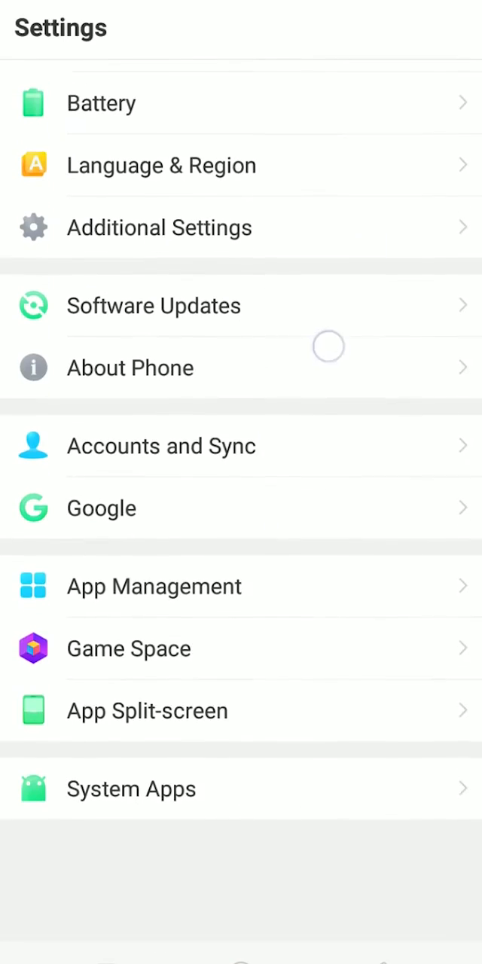
pyautogui.click(154, 586)
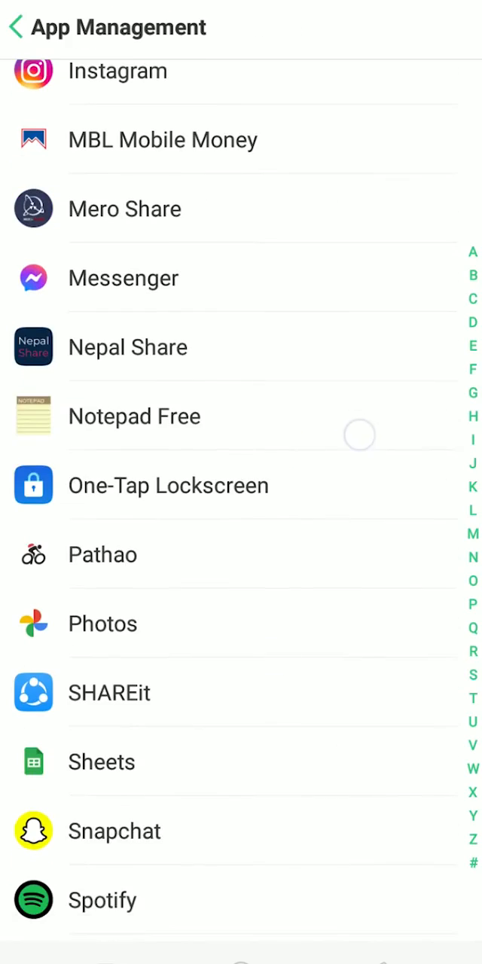
pyautogui.scroll(-3)
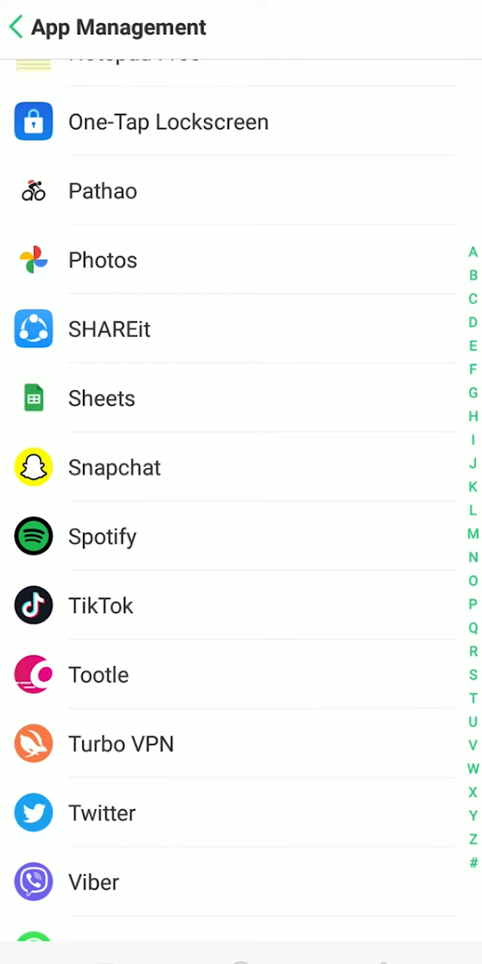
pyautogui.click(102, 606)
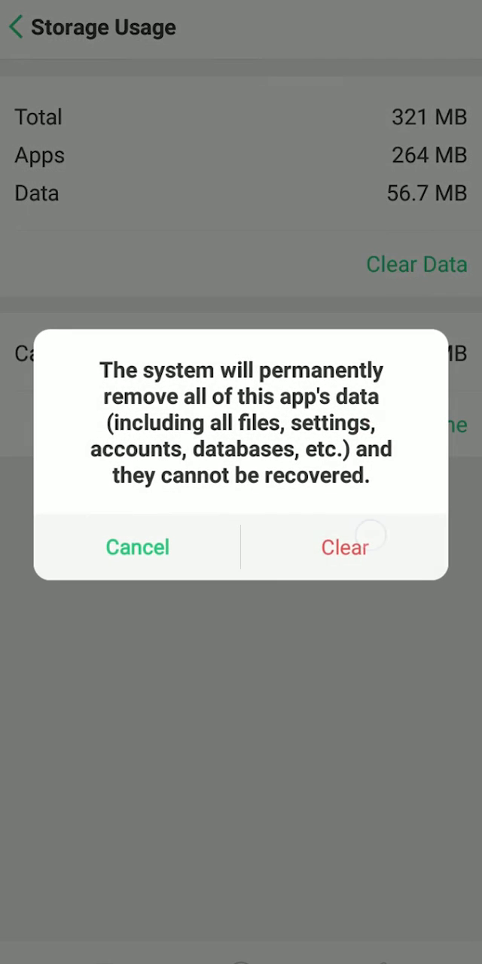
pyautogui.click(345, 547)
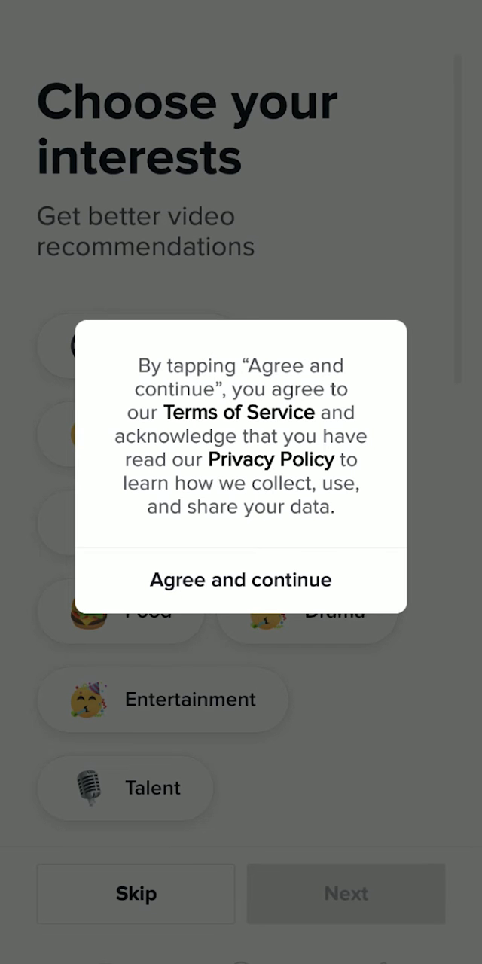
# Agree to the terms and show the signed-out Me profile prompting sign up.
pyautogui.click(241, 578)
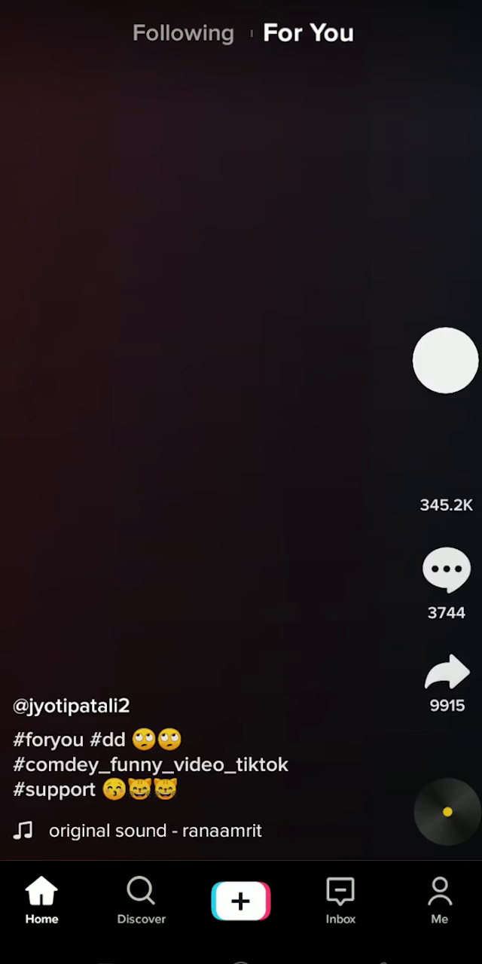
pyautogui.click(440, 901)
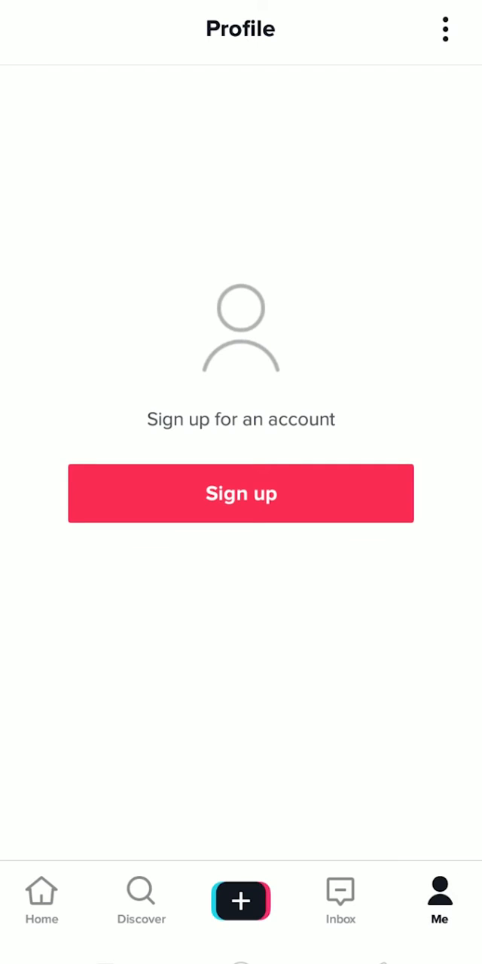